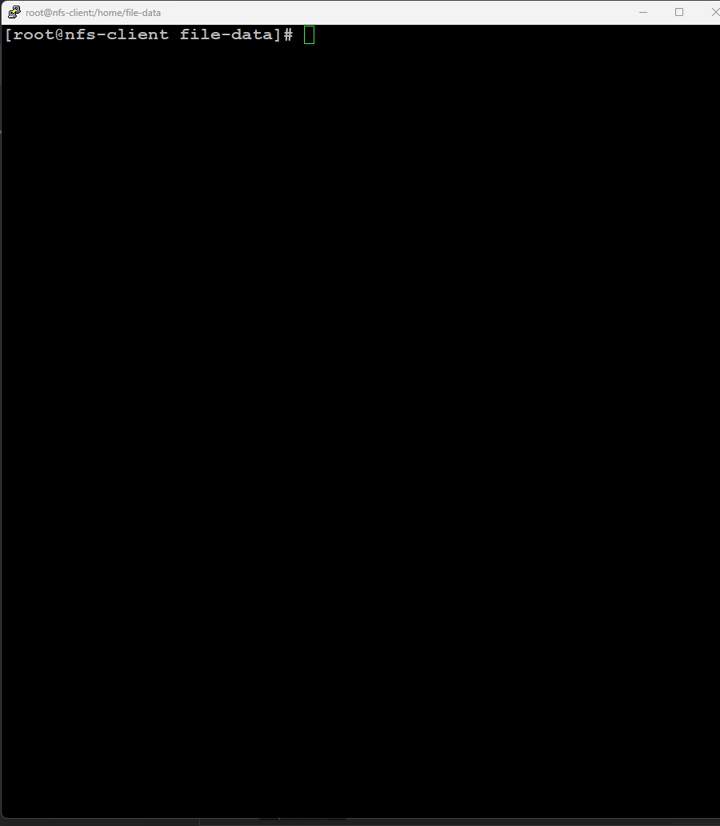
- List all files in the current folder, then only the '*.txt' files
{"action": "type", "text": "clear"}
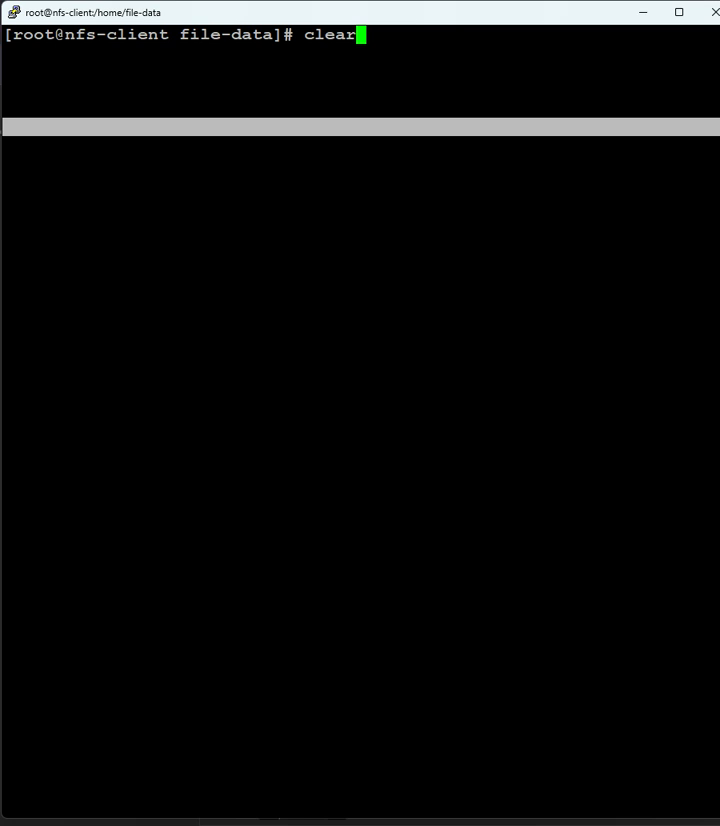
{"action": "type", "text": "find . -type f"}
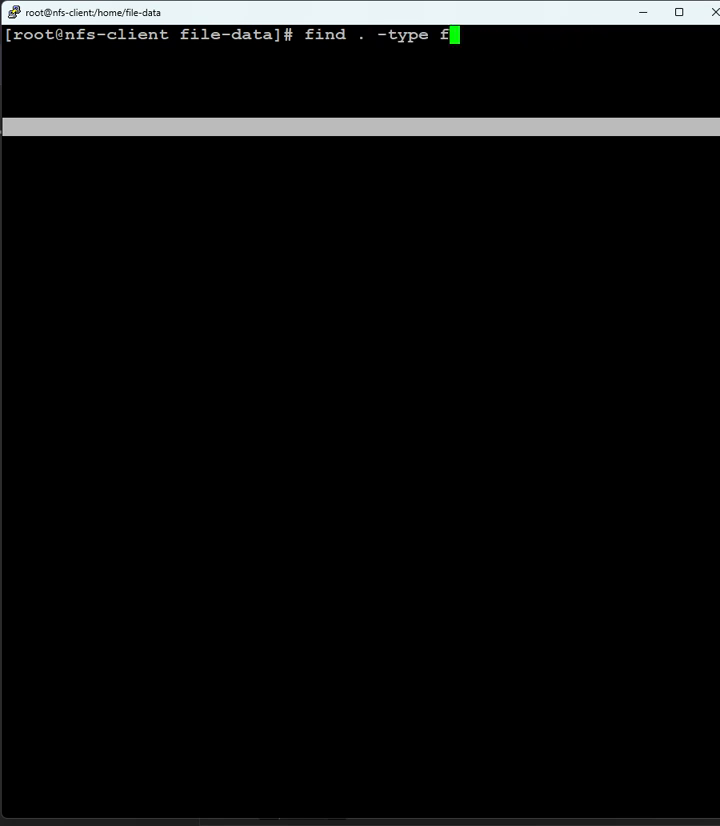
{"action": "type", "text": "clear"}
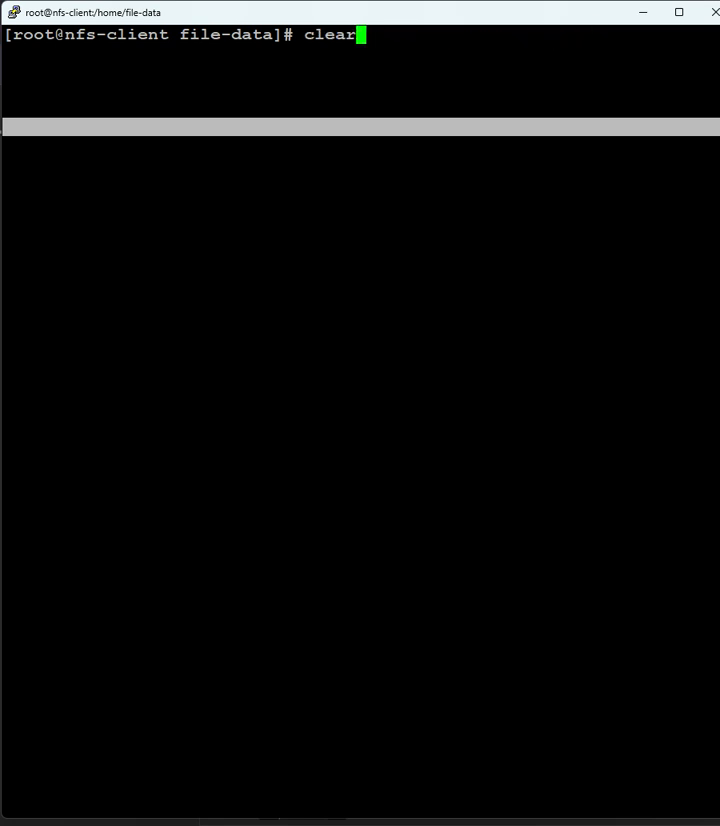
{"action": "type", "text": "find . -type f -name '*.txt'"}
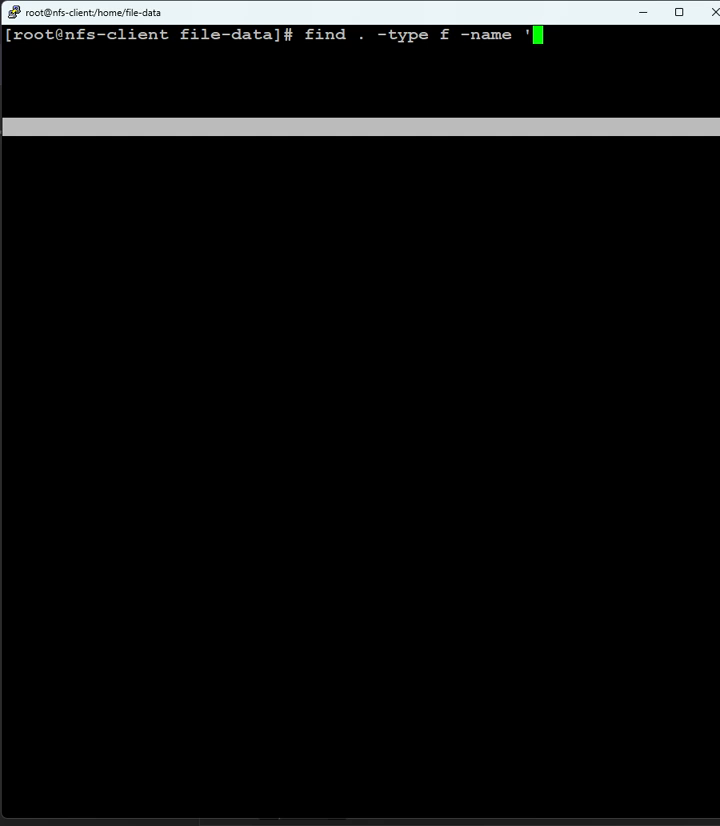
- Run find . -type f -iname file, listing both ./file and ./File
{"action": "key", "text": "Backspace"}
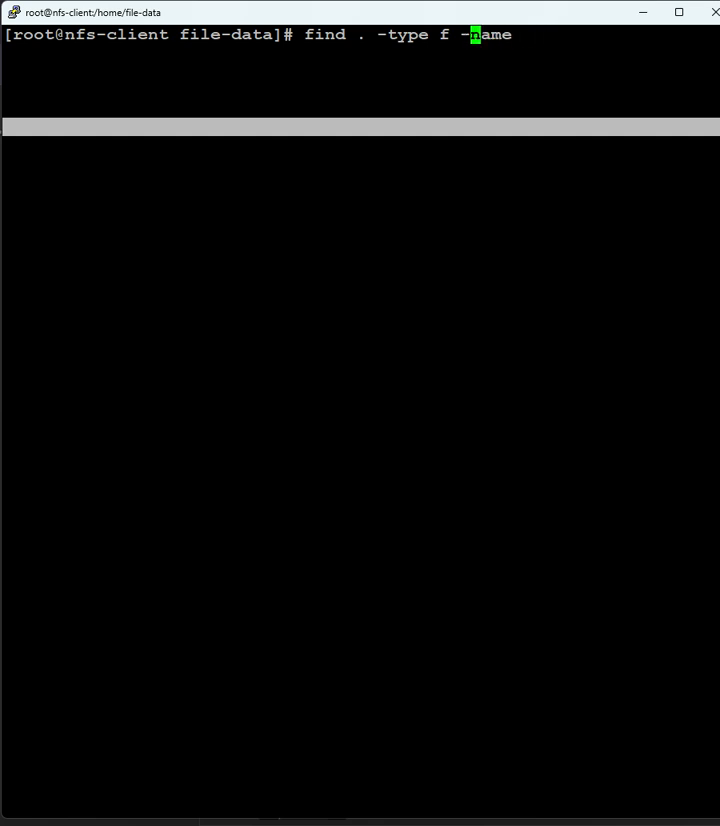
{"action": "type", "text": "i"}
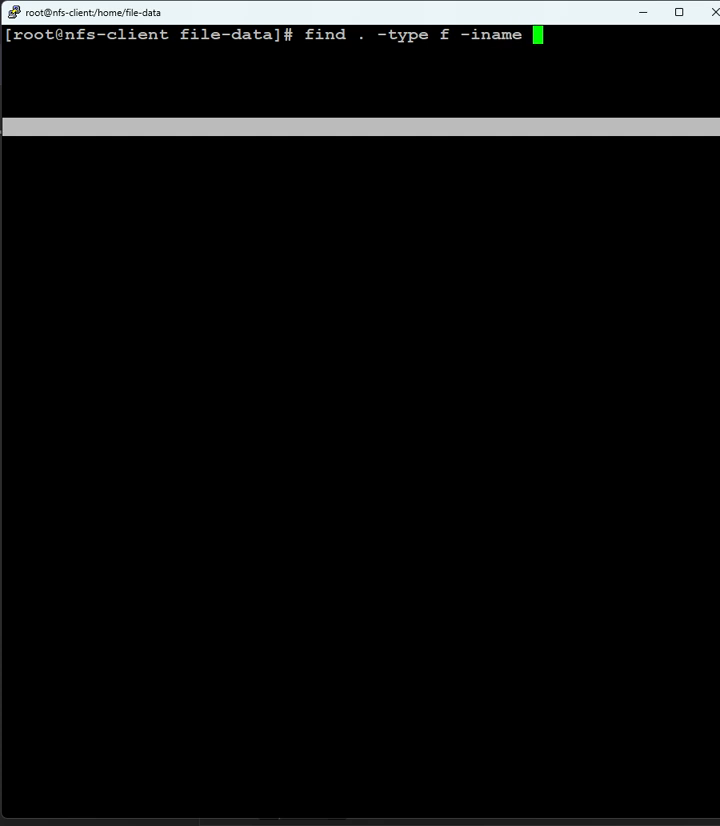
{"action": "type", "text": "file"}
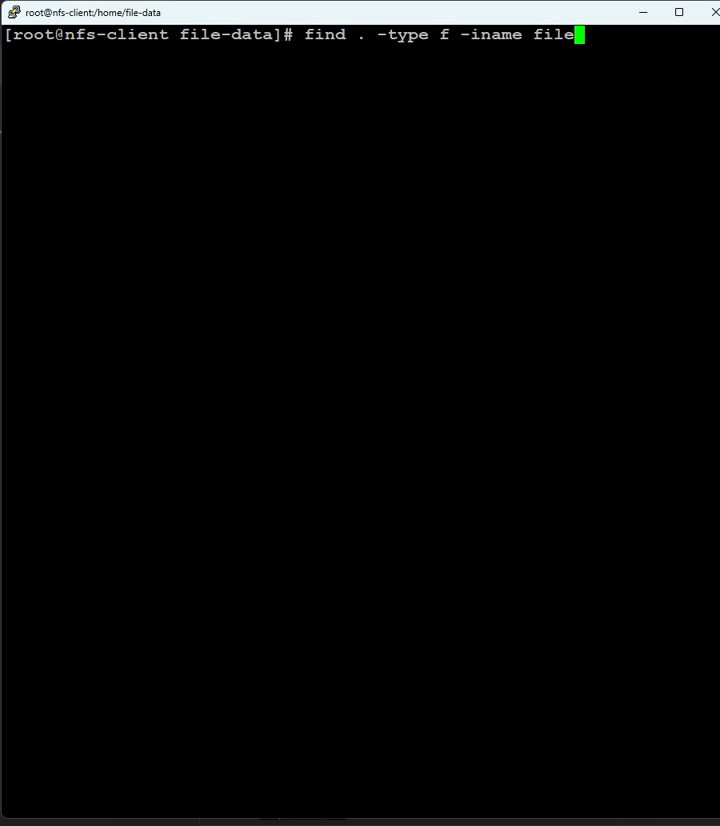
{"action": "key", "text": "Return"}
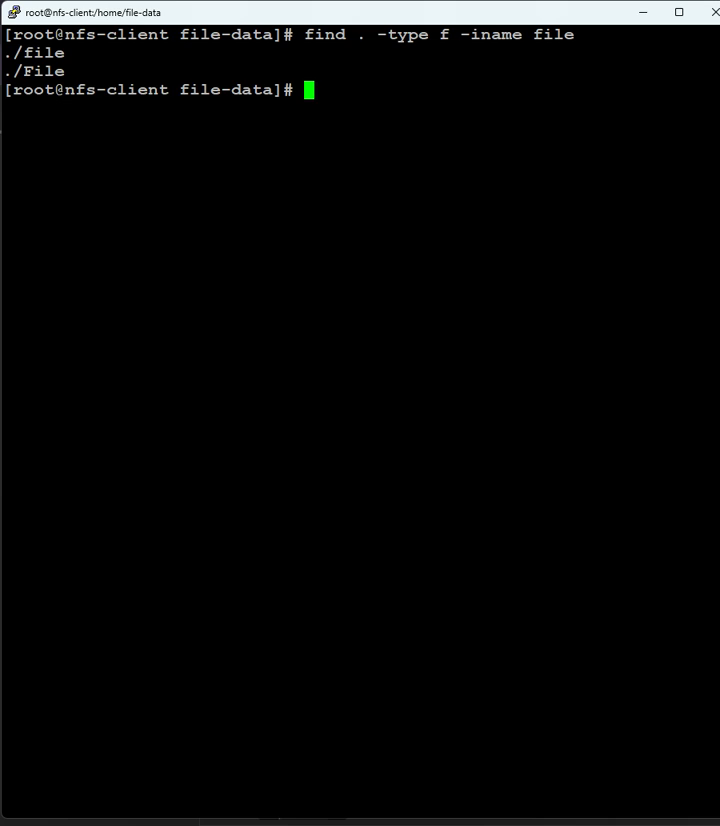
- List the files under 1M with find . -type f -size -1M
{"action": "type", "text": "find . -type f -iname file"}
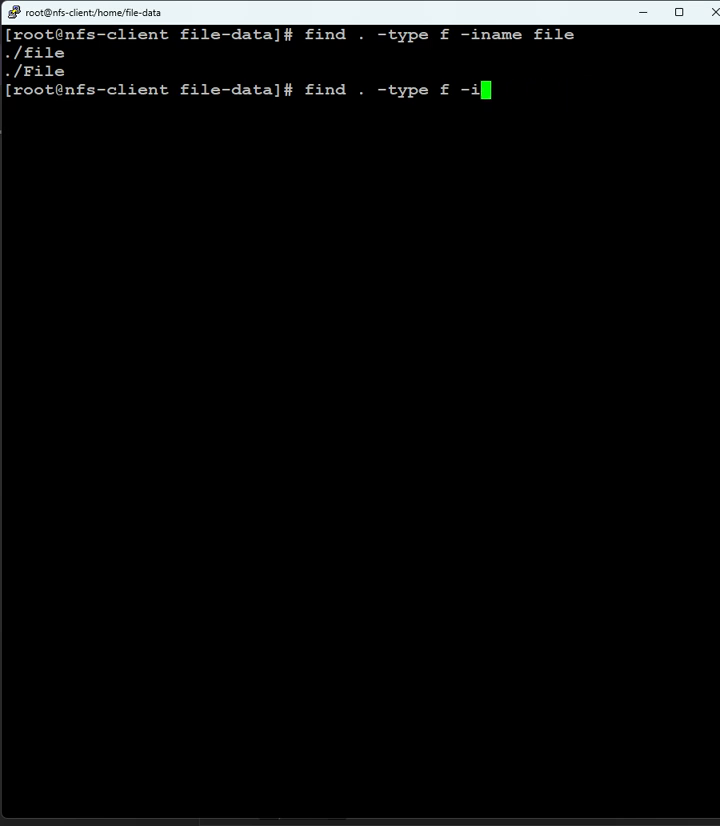
{"action": "type", "text": "size"}
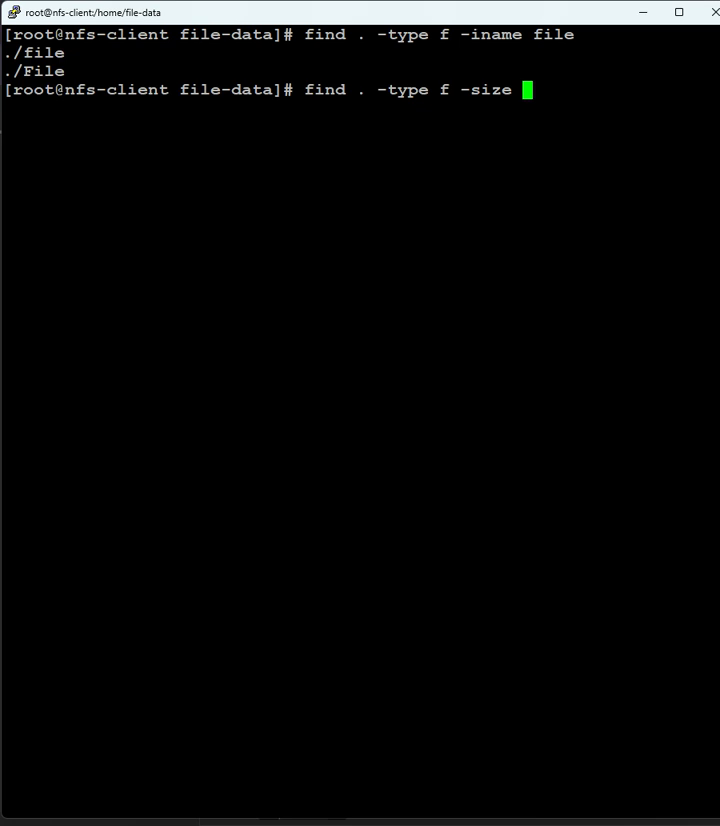
{"action": "type", "text": "1"}
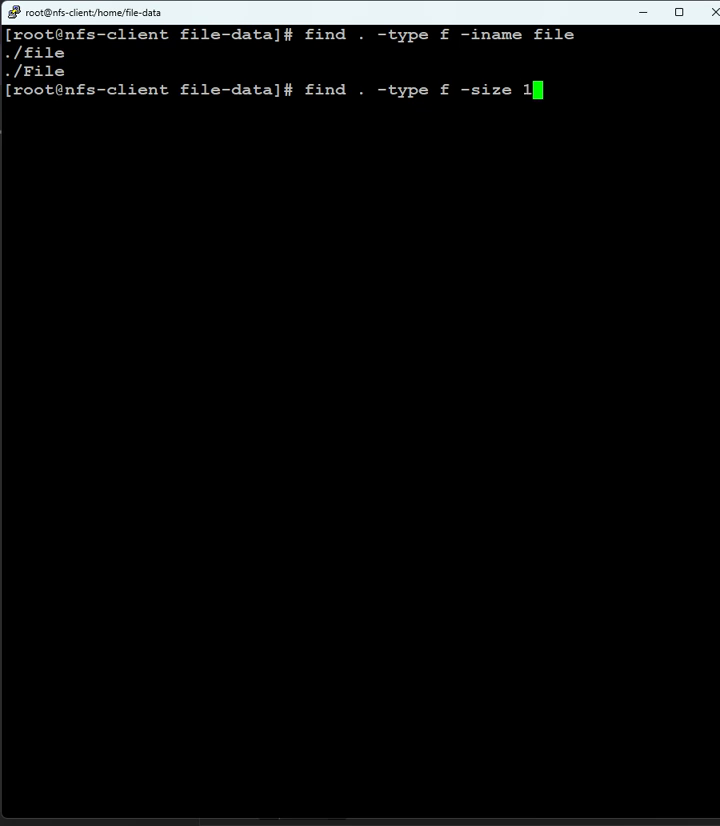
{"action": "key", "text": "BackSpace"}
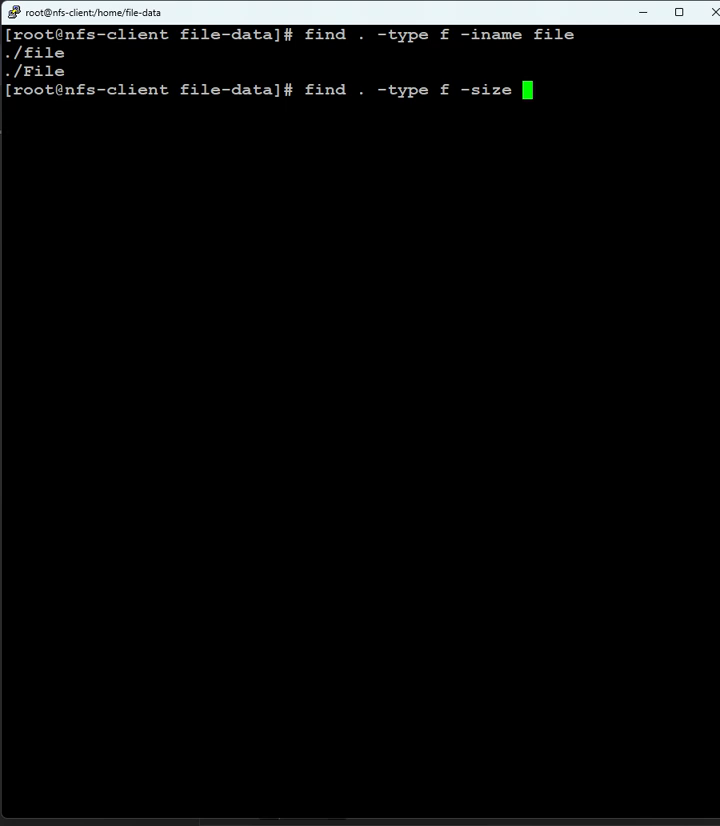
{"action": "type", "text": "-1M"}
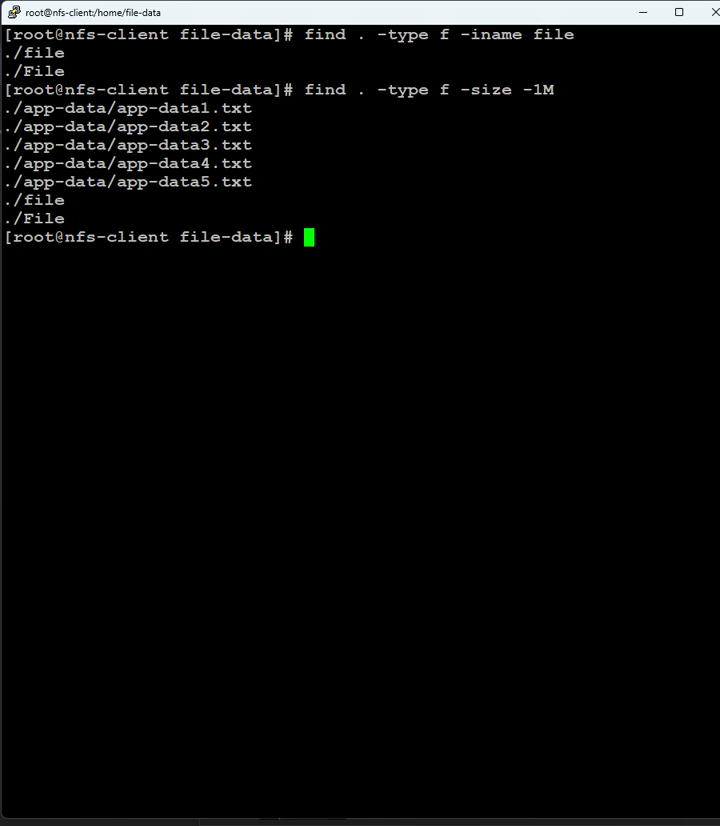
{"action": "type", "text": "find . -type f -size -1"}
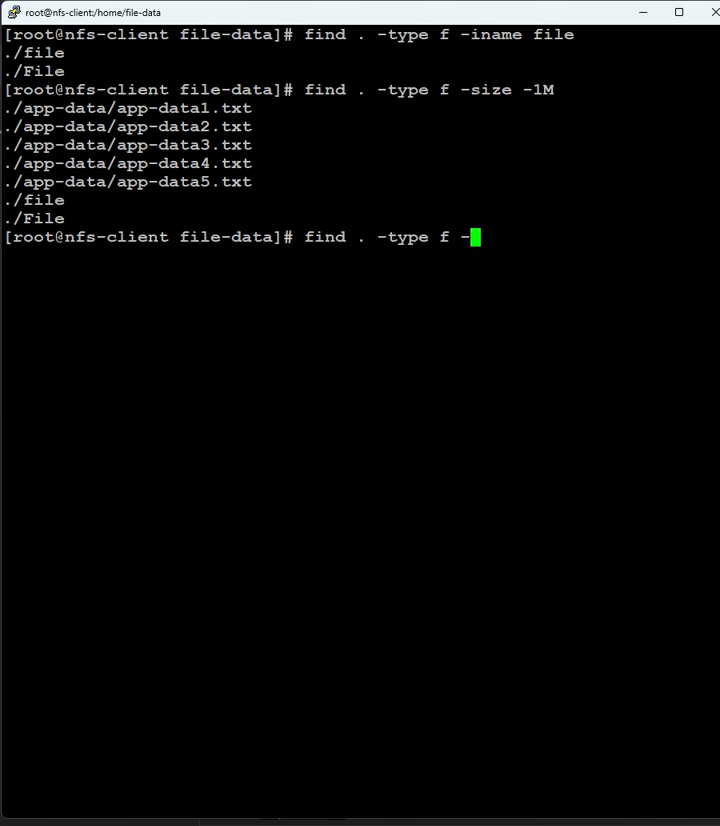
- Find jagan's files in the current folder (none) and under /home (many), then clear
{"action": "type", "text": "user jagan"}
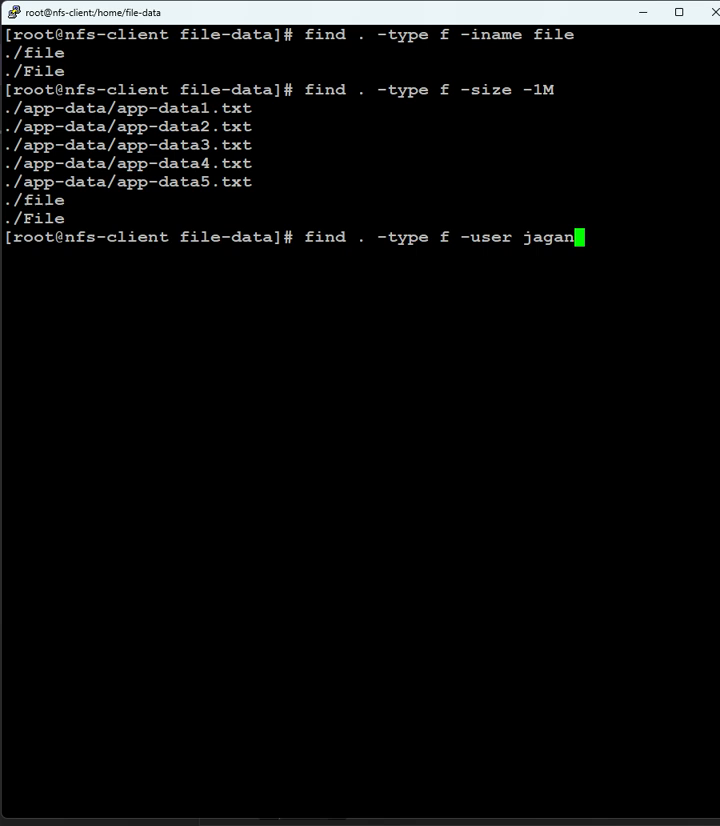
{"action": "key", "text": "Return"}
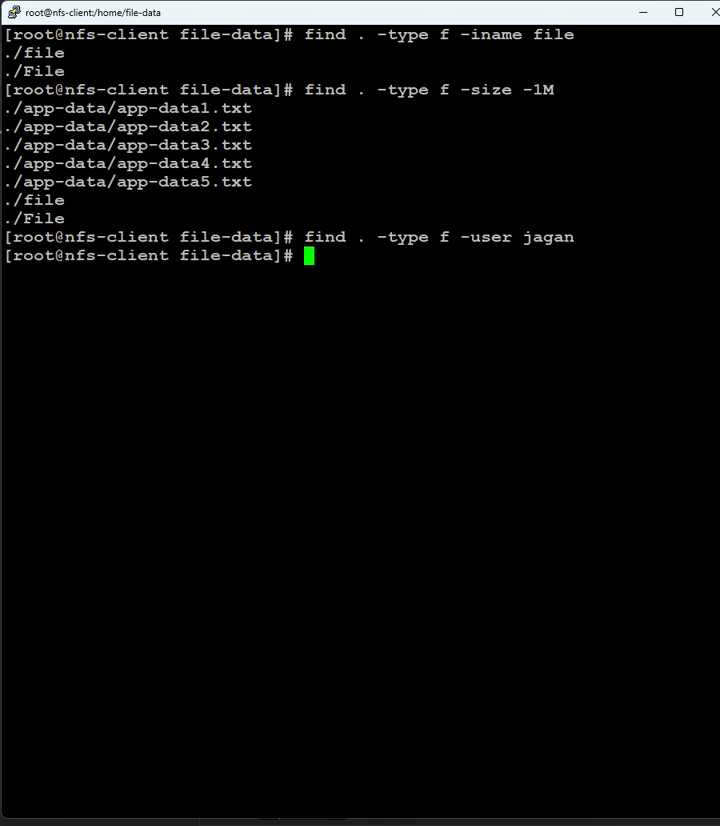
{"action": "type", "text": "find . -type f -user jagan"}
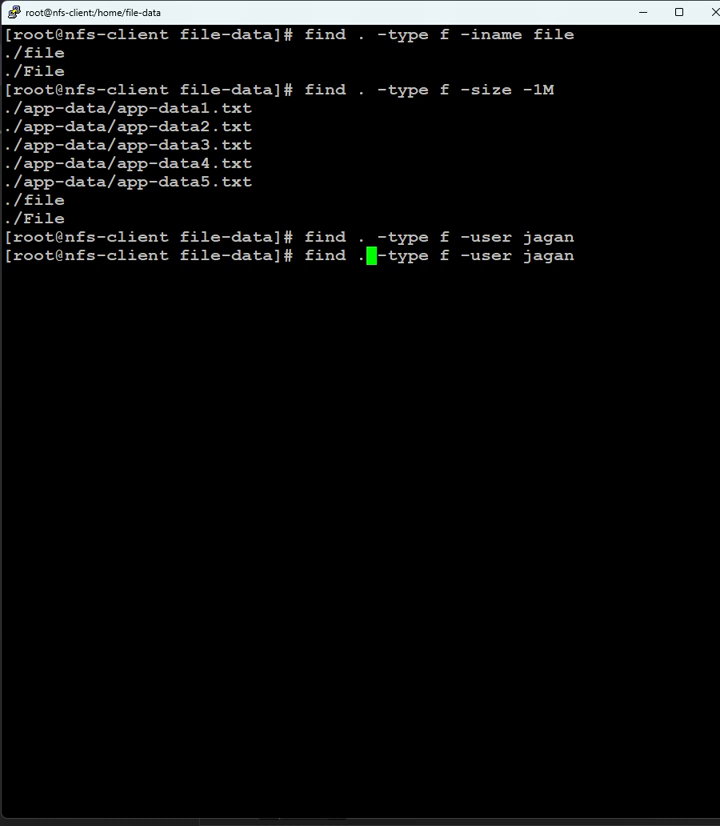
{"action": "type", "text": "/home"}
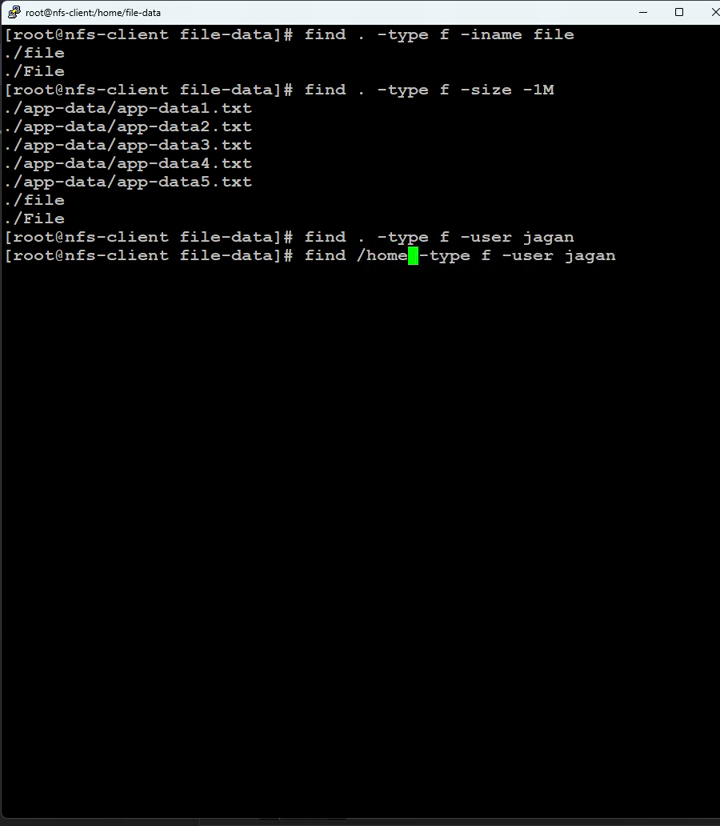
{"action": "key", "text": "Return"}
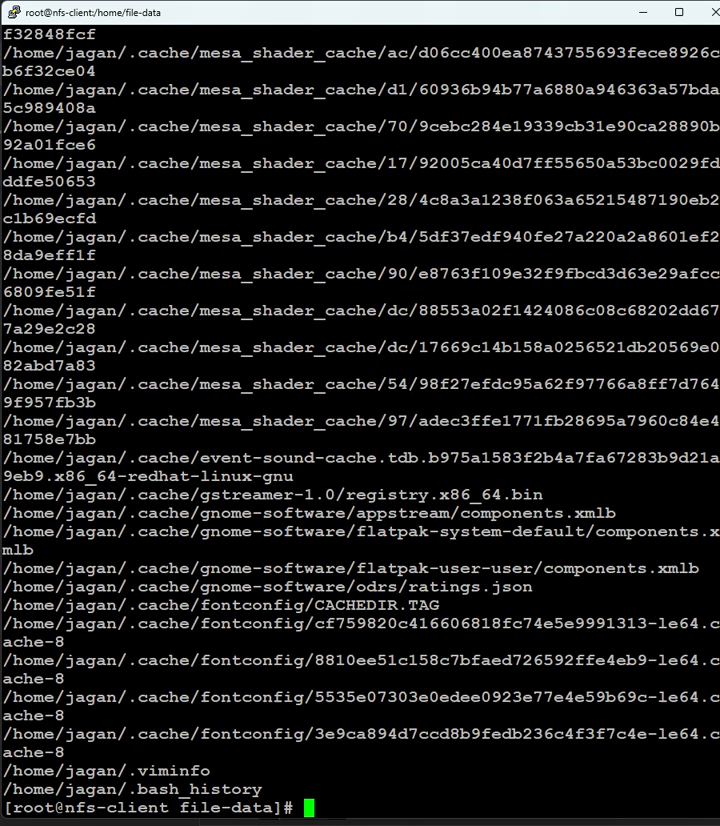
{"action": "type", "text": "find /home -type f -user jagan"}
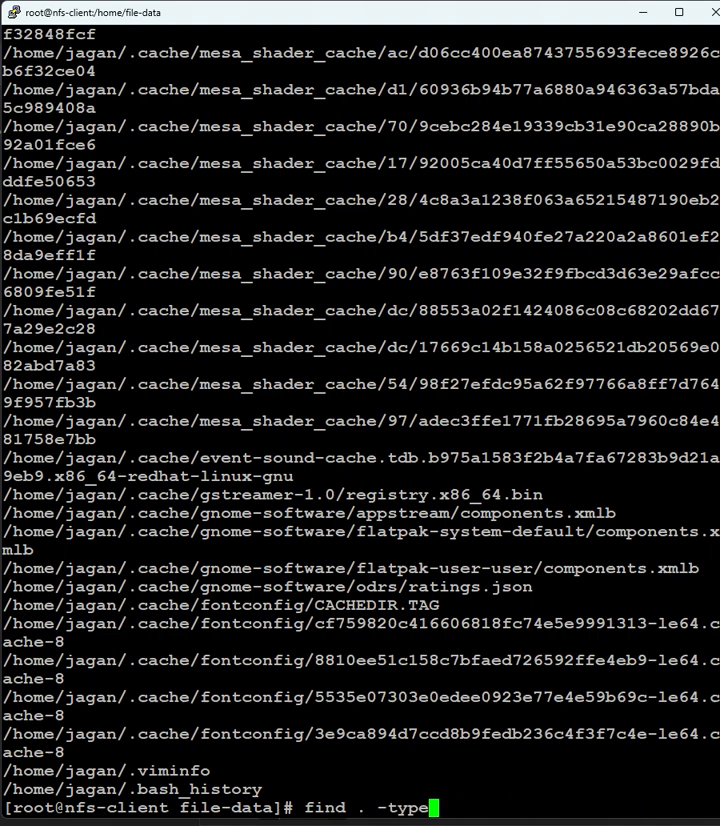
{"action": "key", "text": "ctrl+l"}
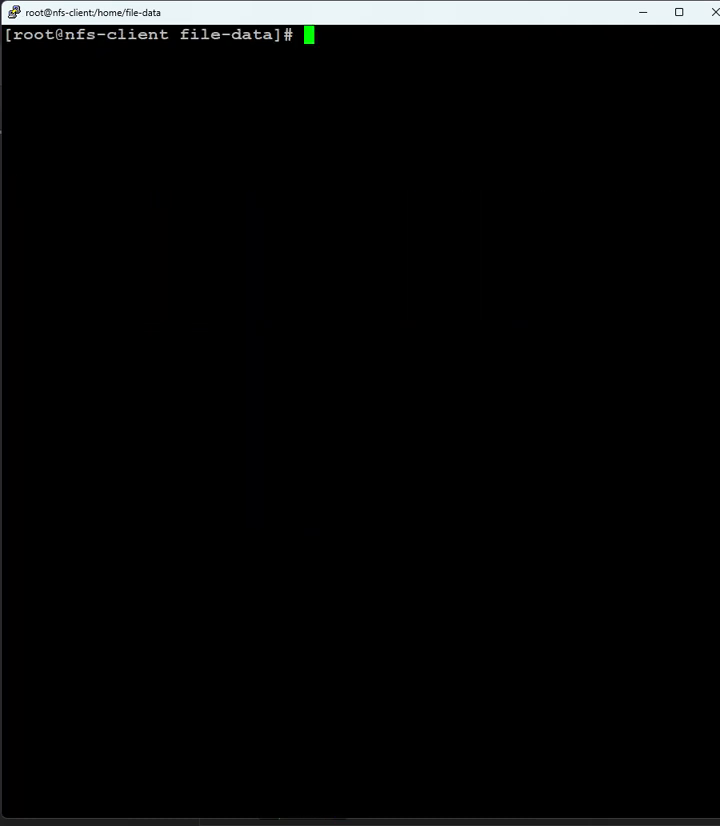
- Count jagan's files under /home with wc -l (113) and recall that command
{"action": "type", "text": "find /home -type f -user jagan"}
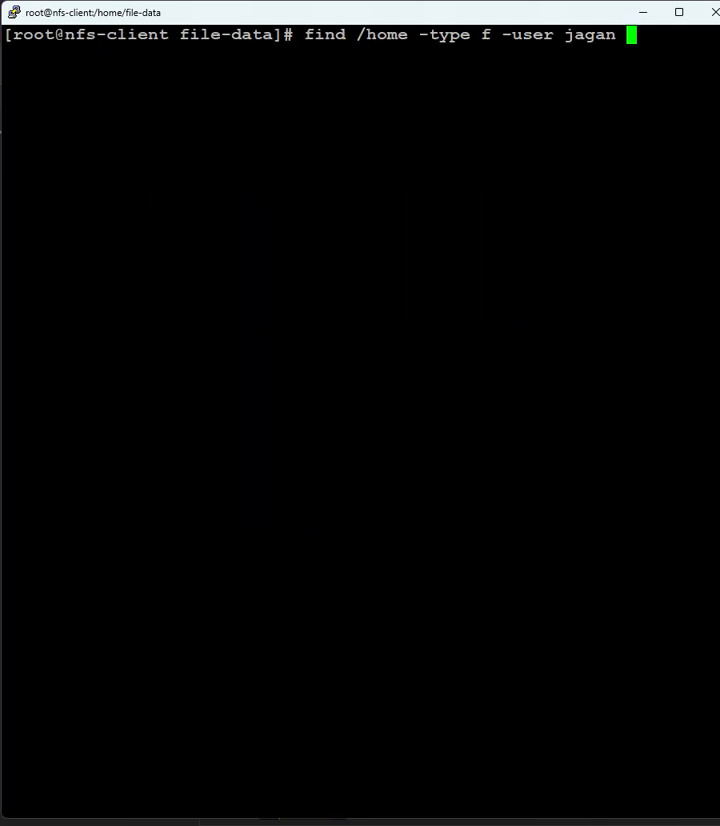
{"action": "type", "text": "| wc -l"}
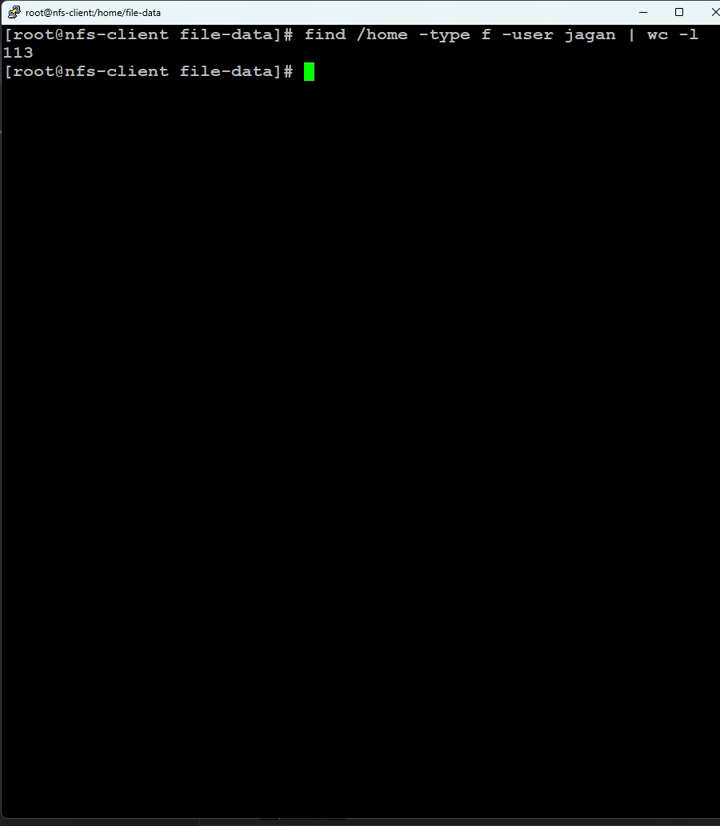
{"action": "key", "text": "Up"}
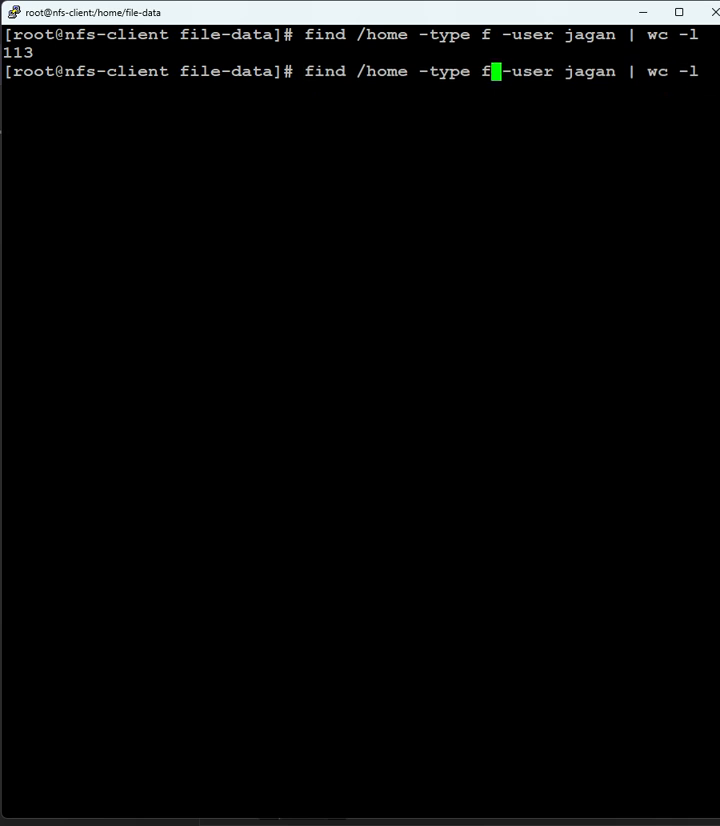